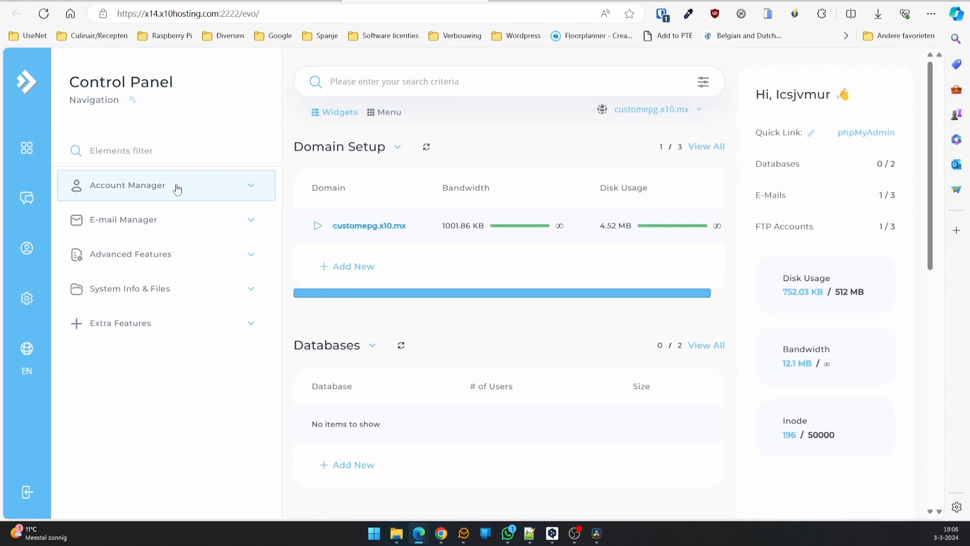
- Log in to the saved X10 Hosting FTP site and browse to public_html/logos
{"action": "left_click", "coordinate": [583, 533]}
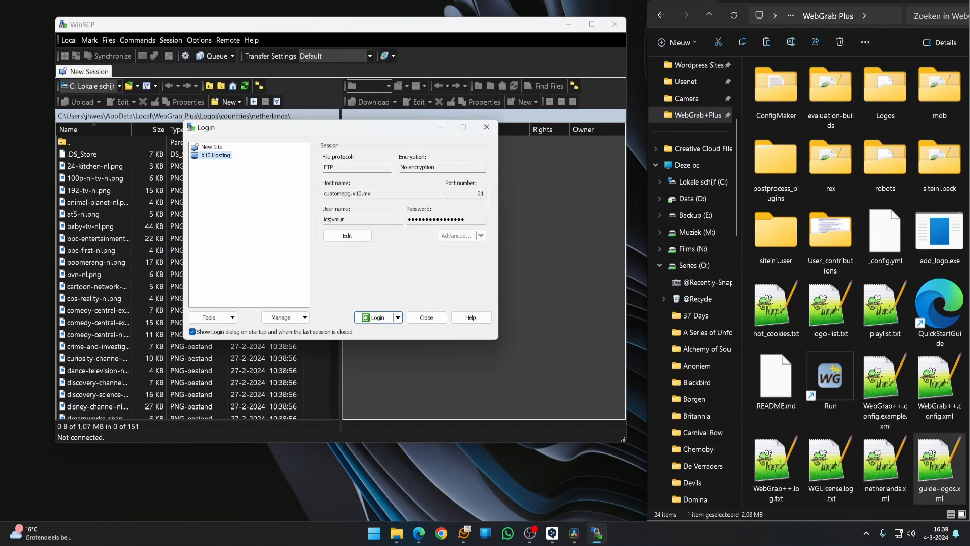
{"action": "left_click", "coordinate": [374, 317]}
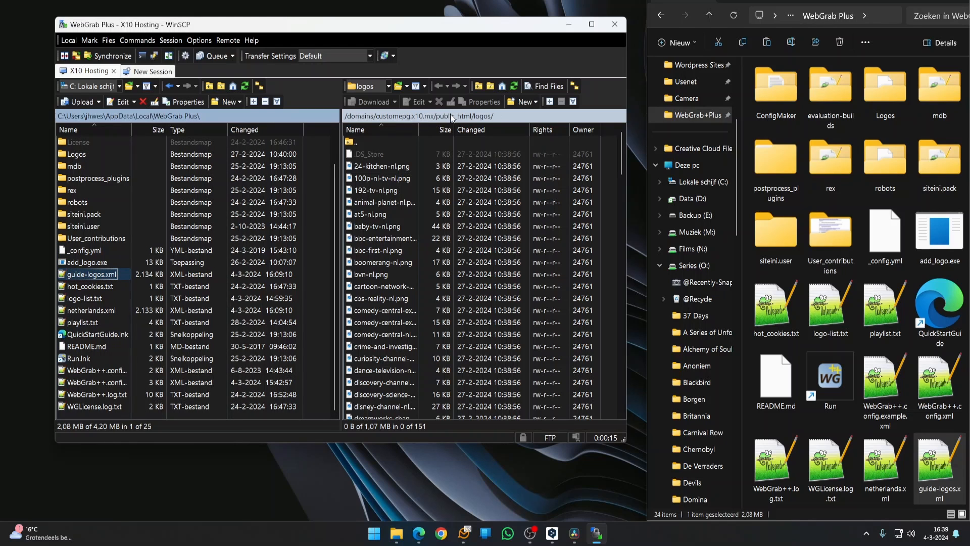